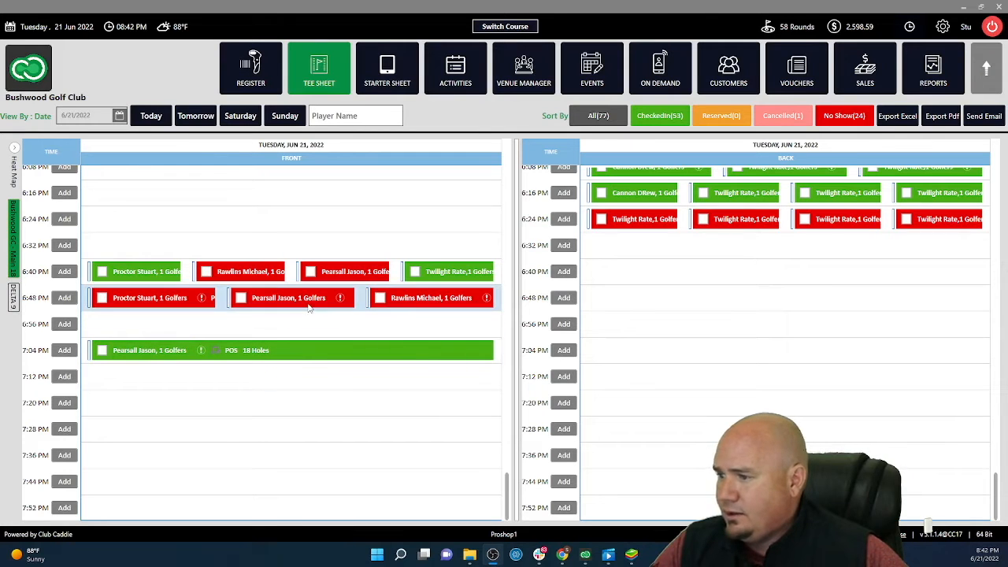
pyautogui.moveTo(288, 298)
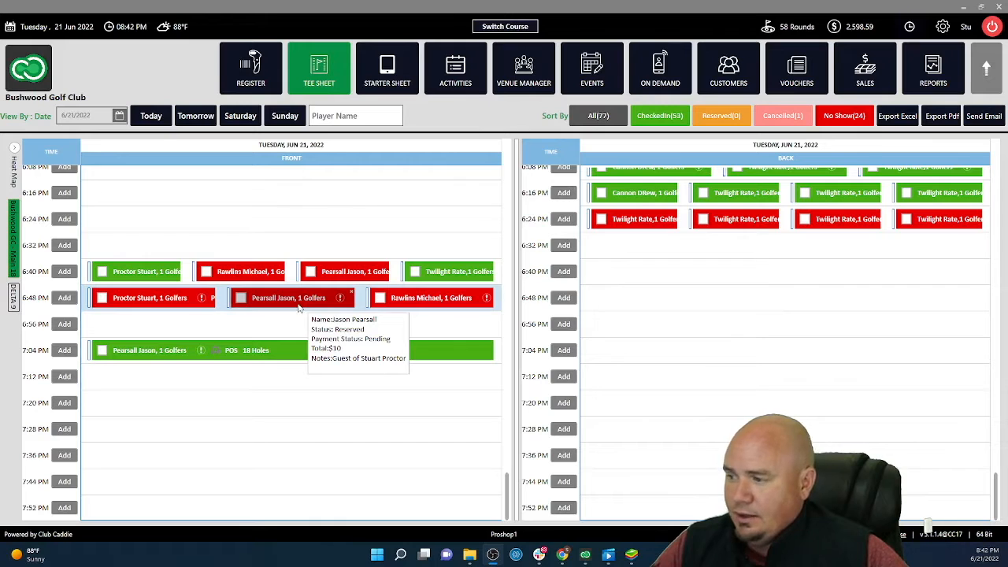
pyautogui.rightClick(290, 298)
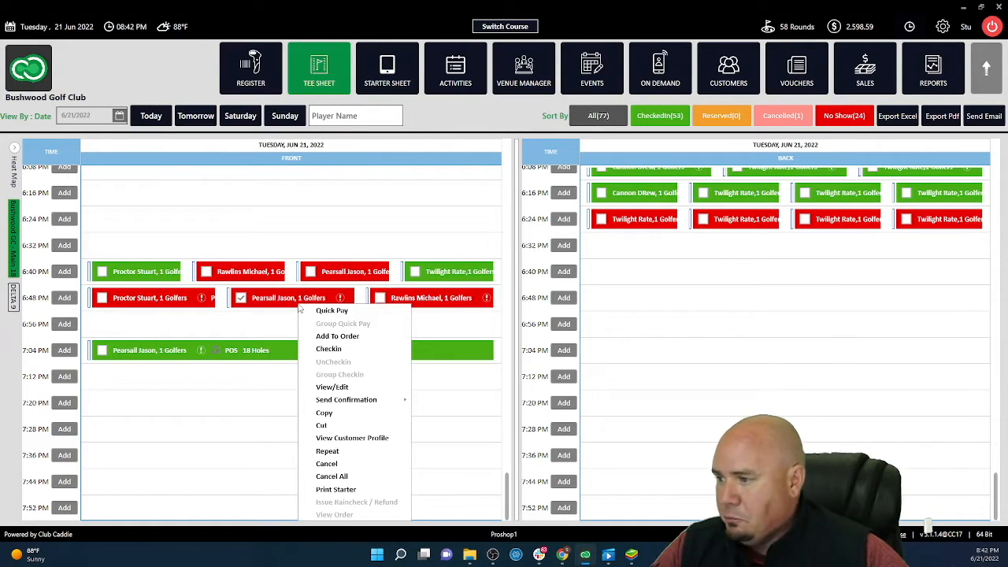
pyautogui.moveTo(331, 310)
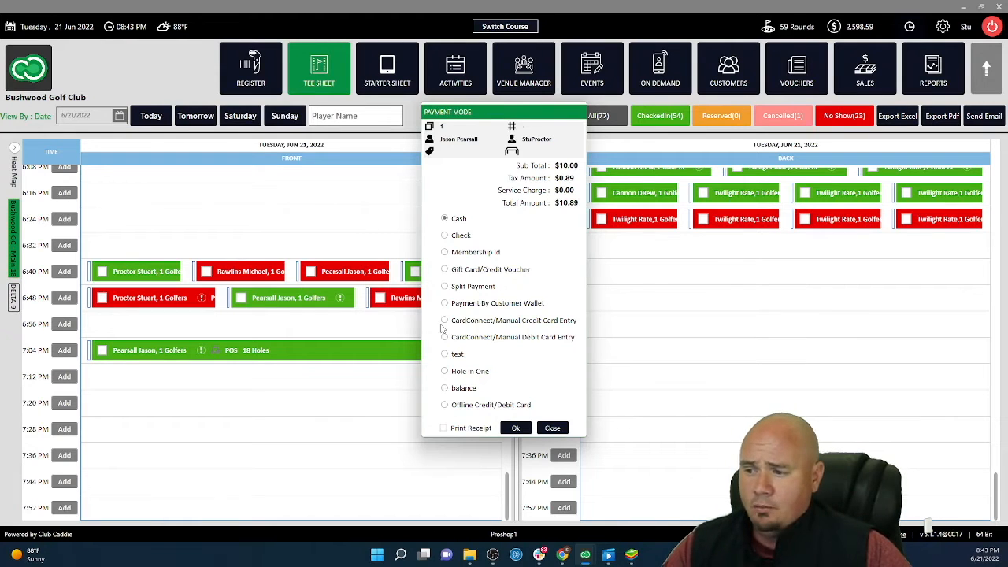
# Confirm the $10.89 Quick Pay in cash, marking the booking Checkedin
pyautogui.click(515, 428)
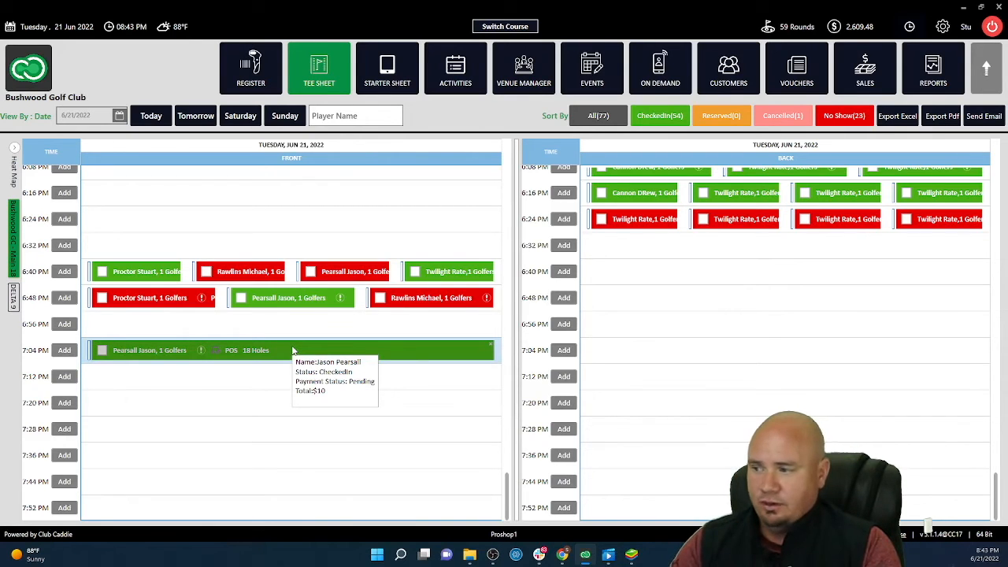
pyautogui.moveTo(293, 350)
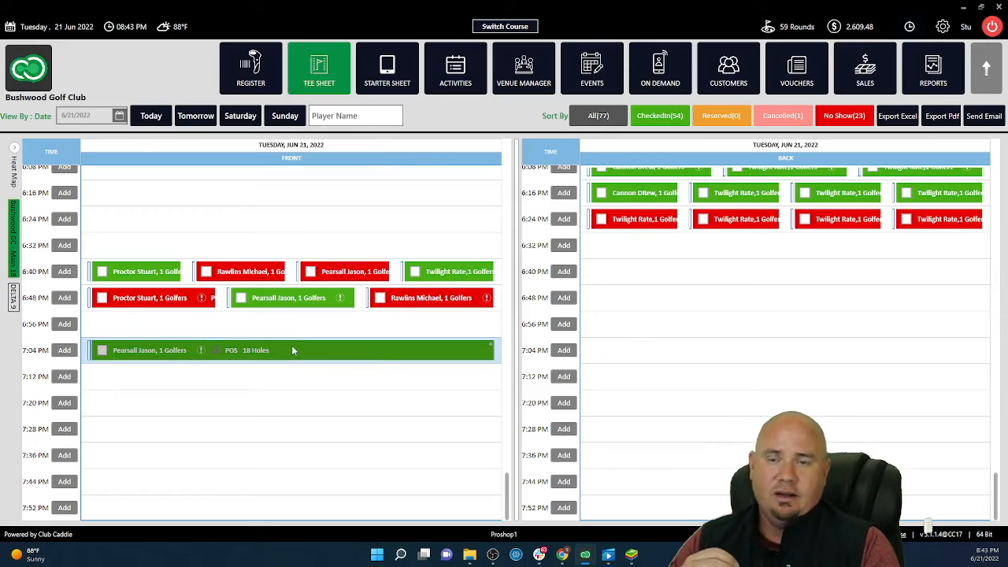